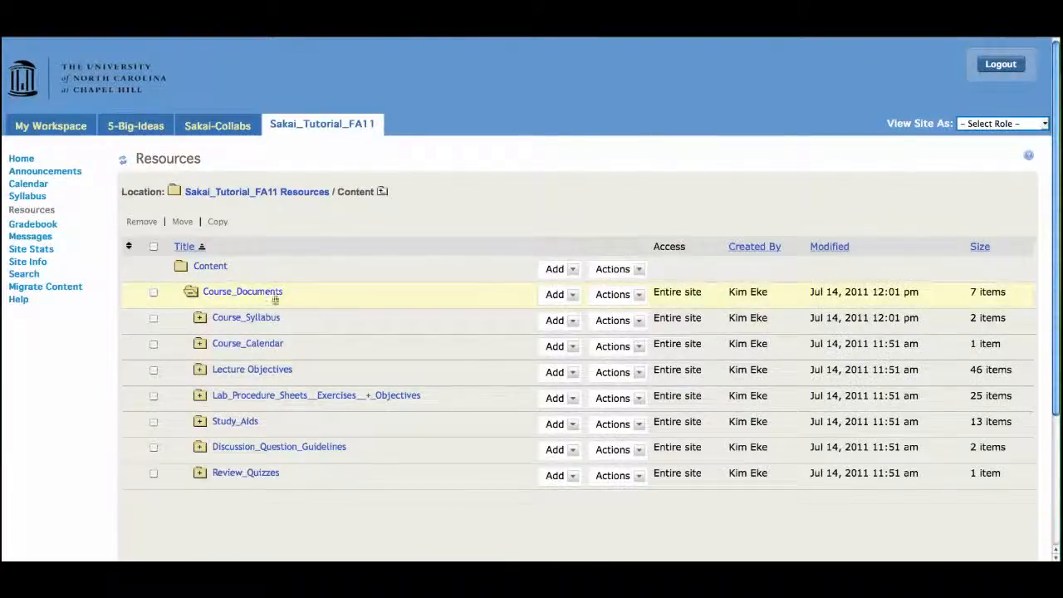
Copy the Course_Documents folder's web address from its details and save without changes.
click(612, 291)
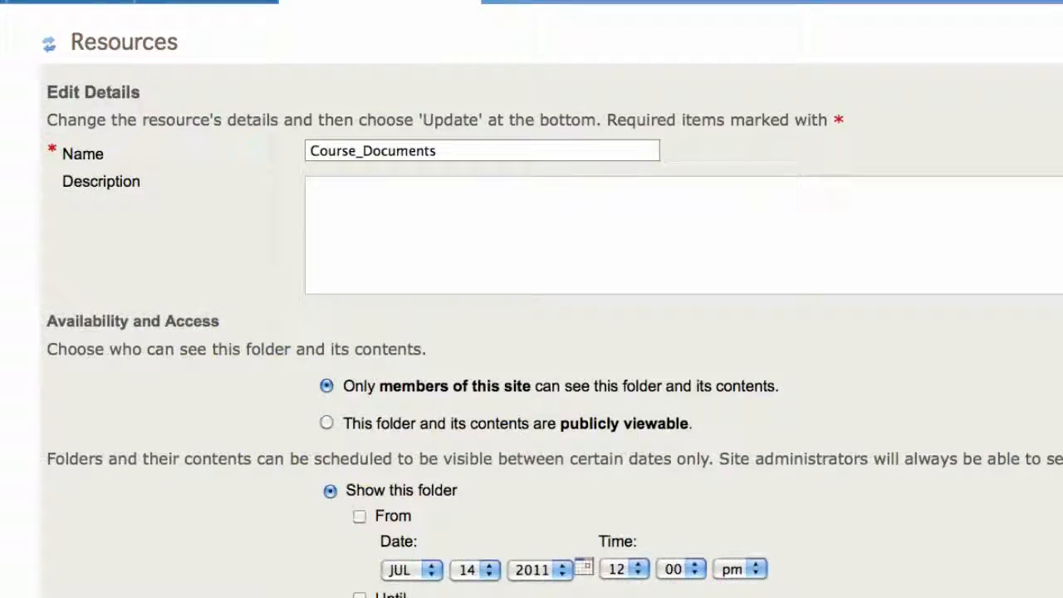
scroll(down, 3)
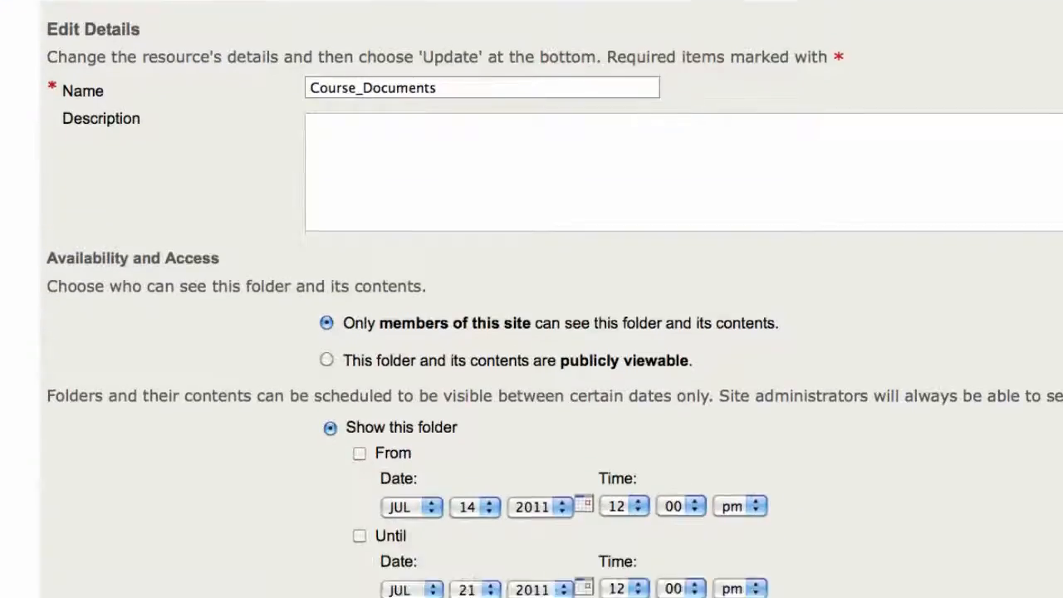
text(Th)
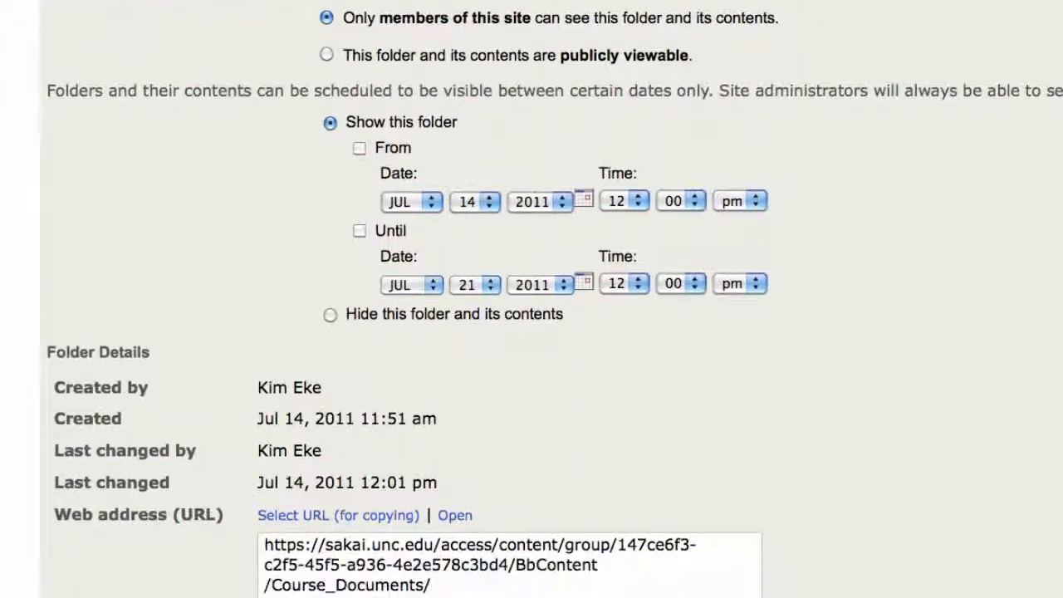
scroll(down, 3)
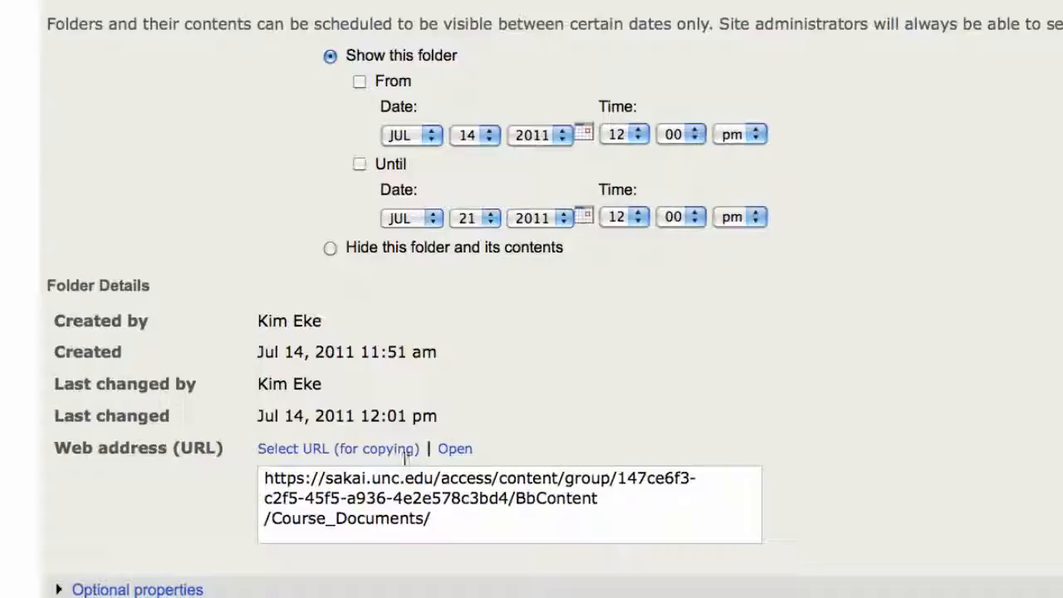
click(338, 449)
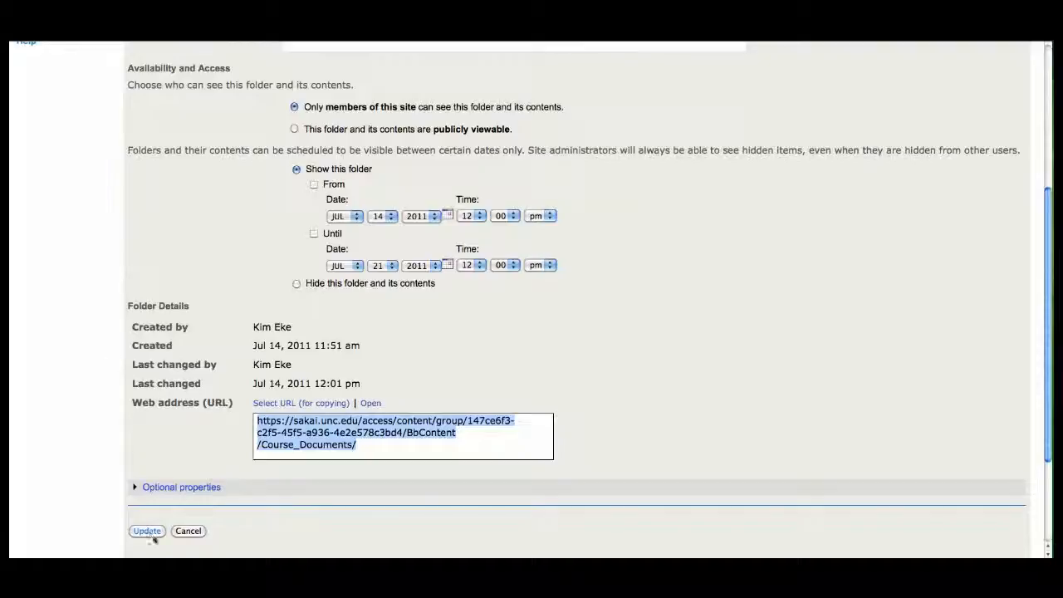
click(147, 530)
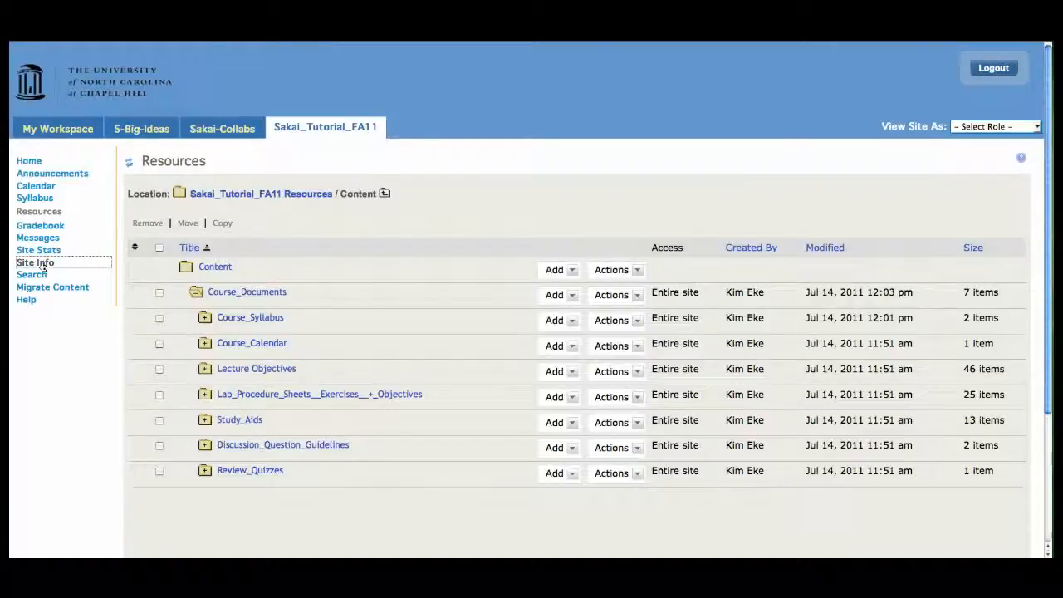
Check Web Content in the site's tool list and continue to title it Course Content.
click(35, 262)
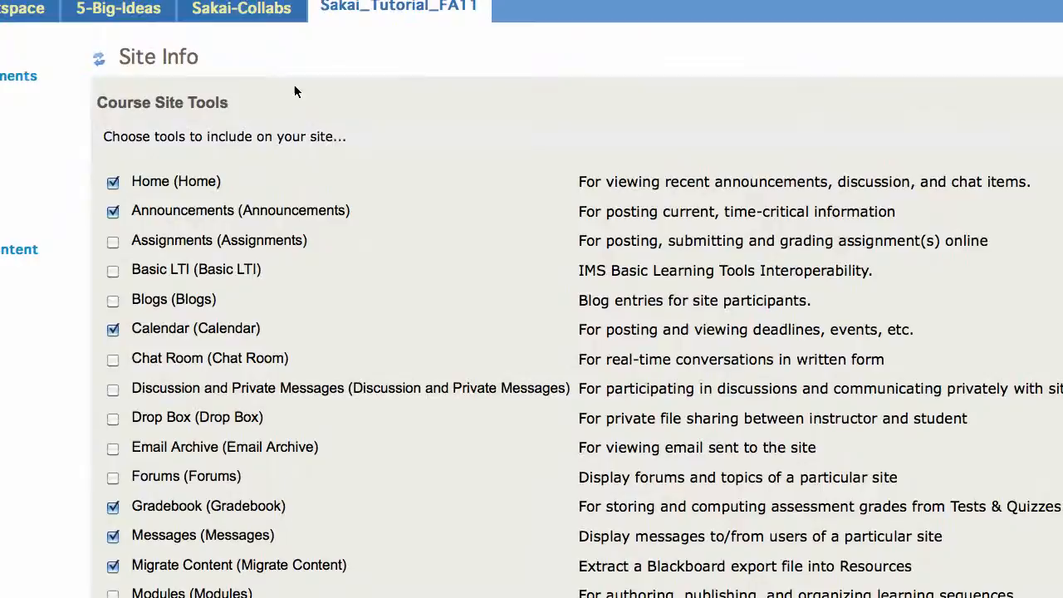
scroll(down, 3)
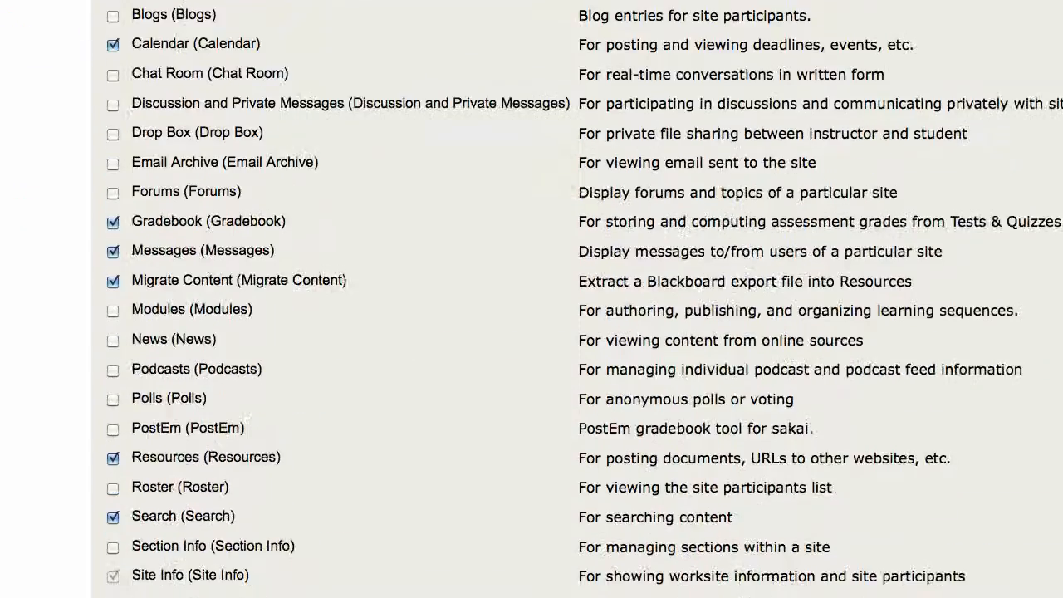
scroll(down, 3)
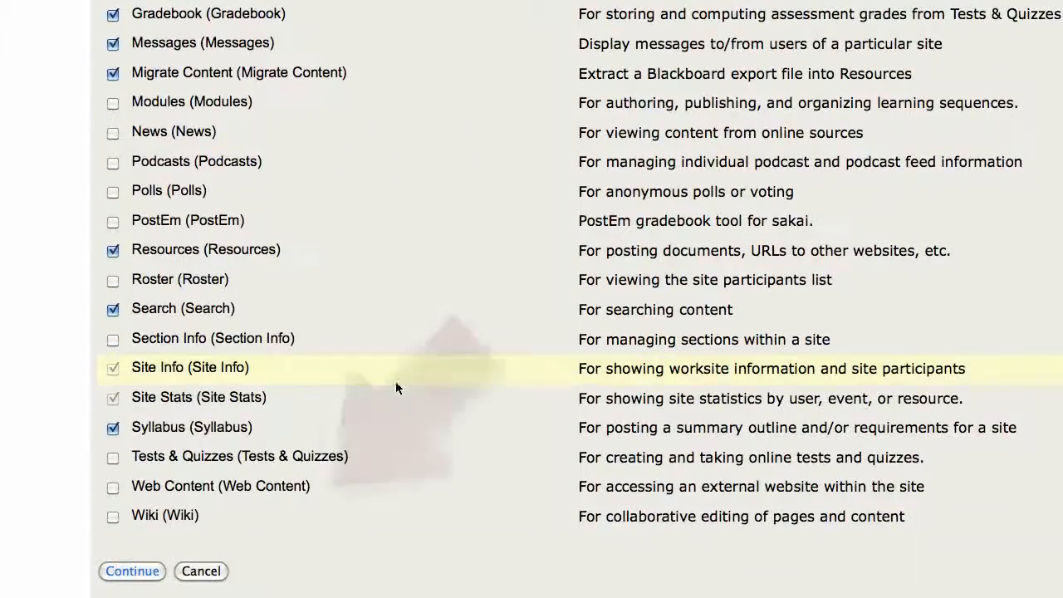
click(113, 486)
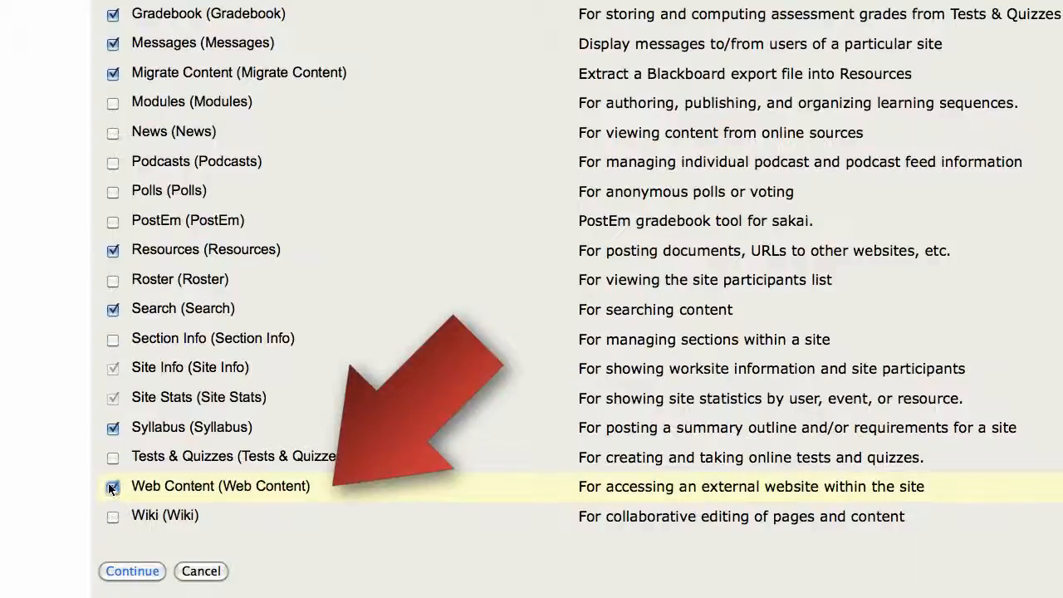
click(132, 570)
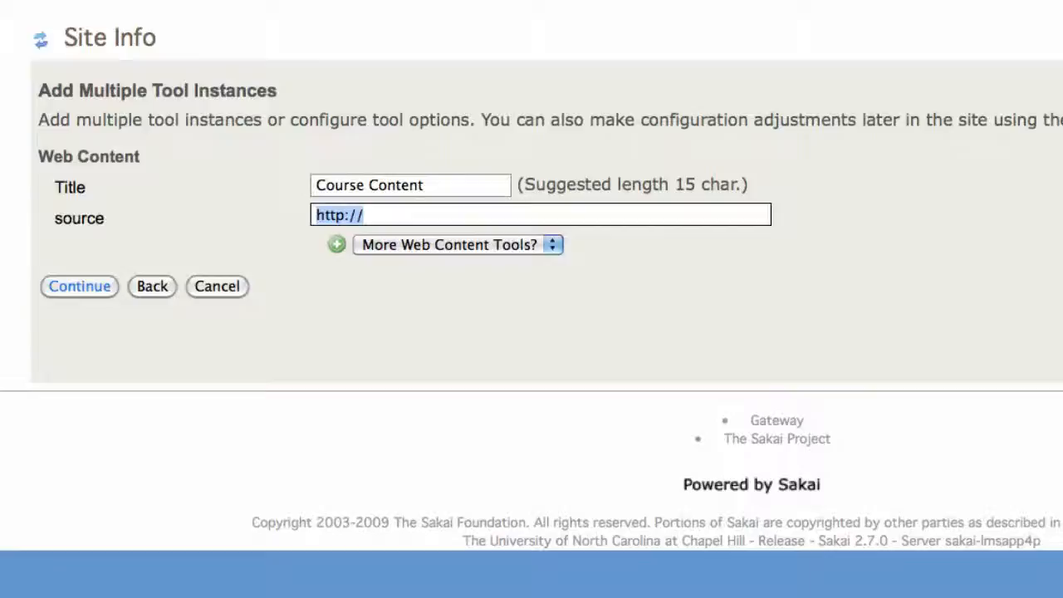
Paste the Course_Documents address as Course Content's source, then confirm and finish.
key(ctrl+v)
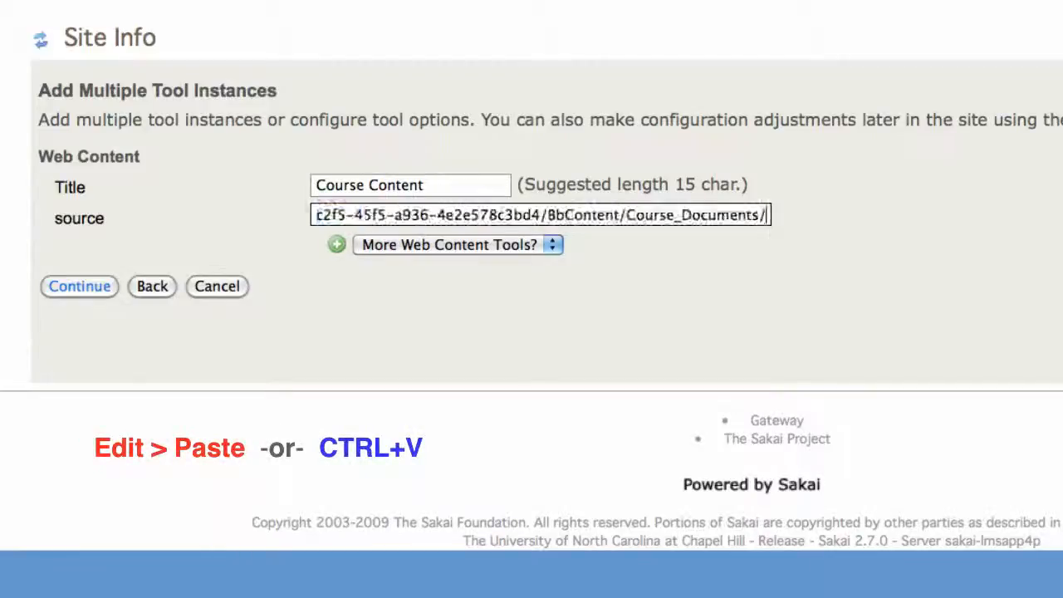
click(79, 286)
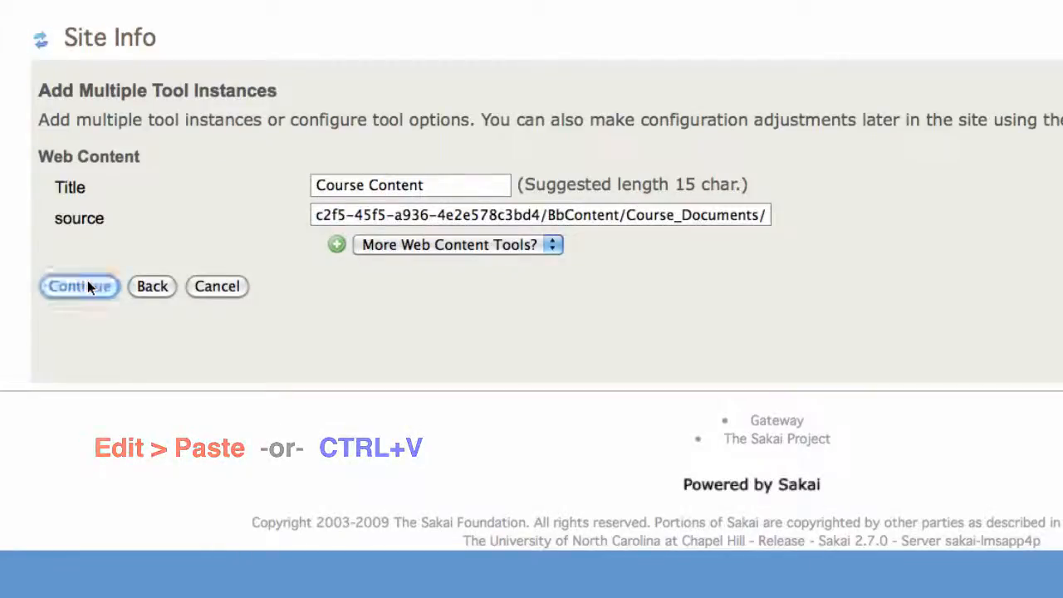
click(79, 286)
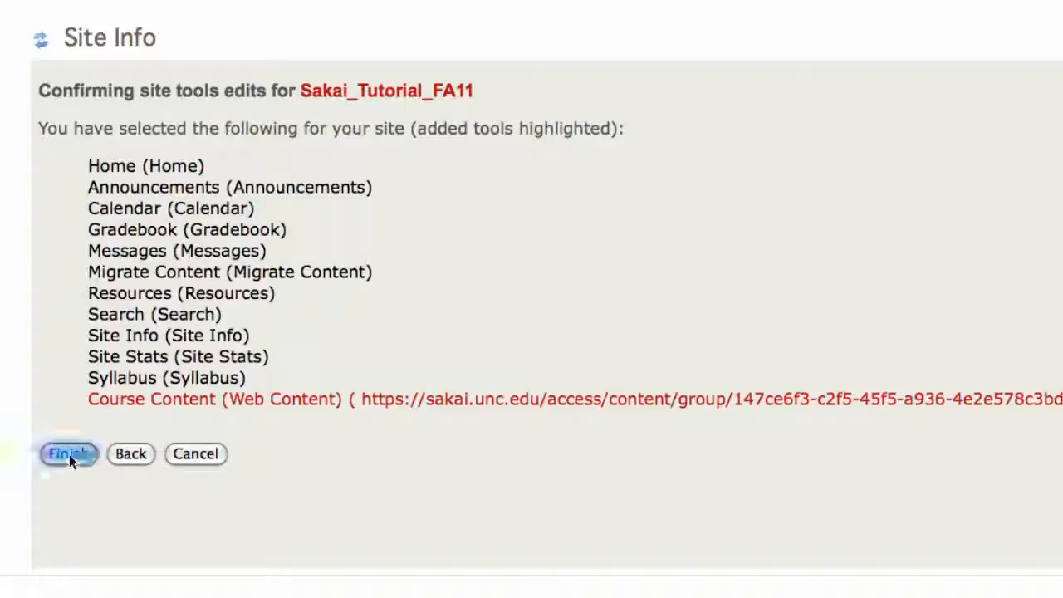
click(69, 453)
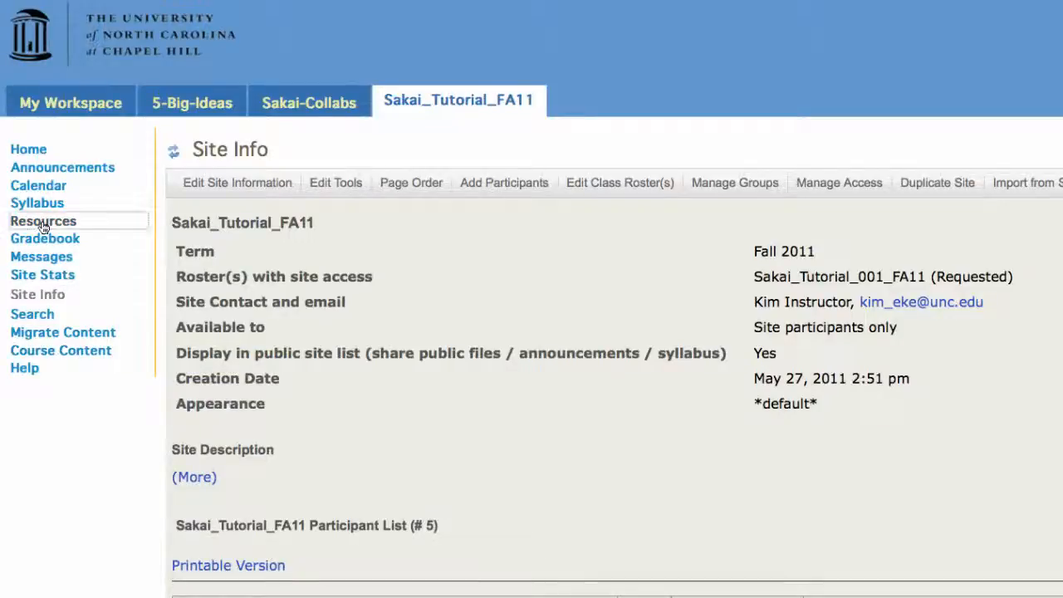
Browse Resources into the Content > Course_Documents folder.
click(43, 221)
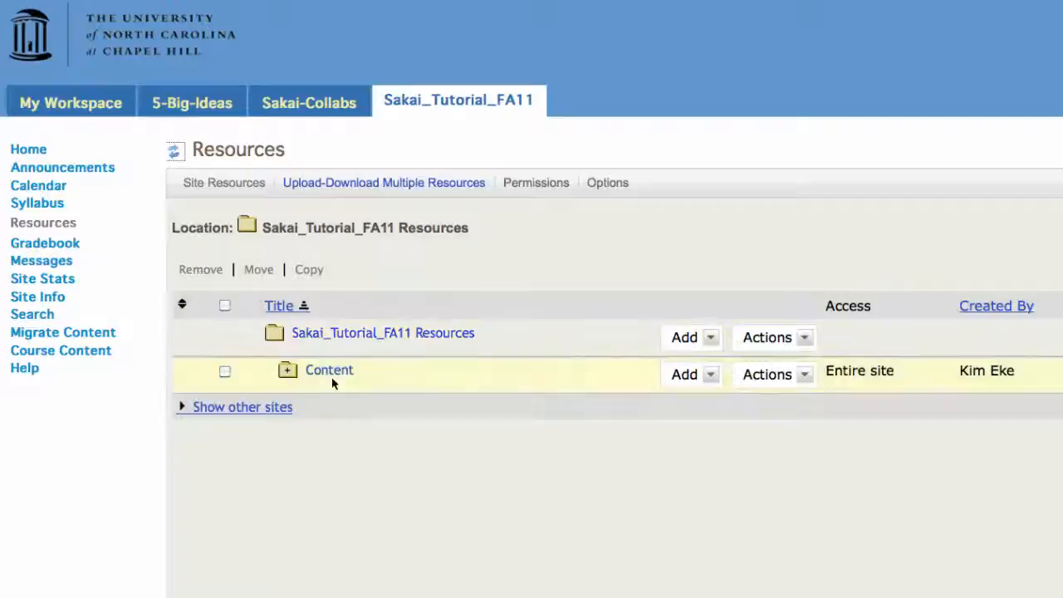
click(328, 369)
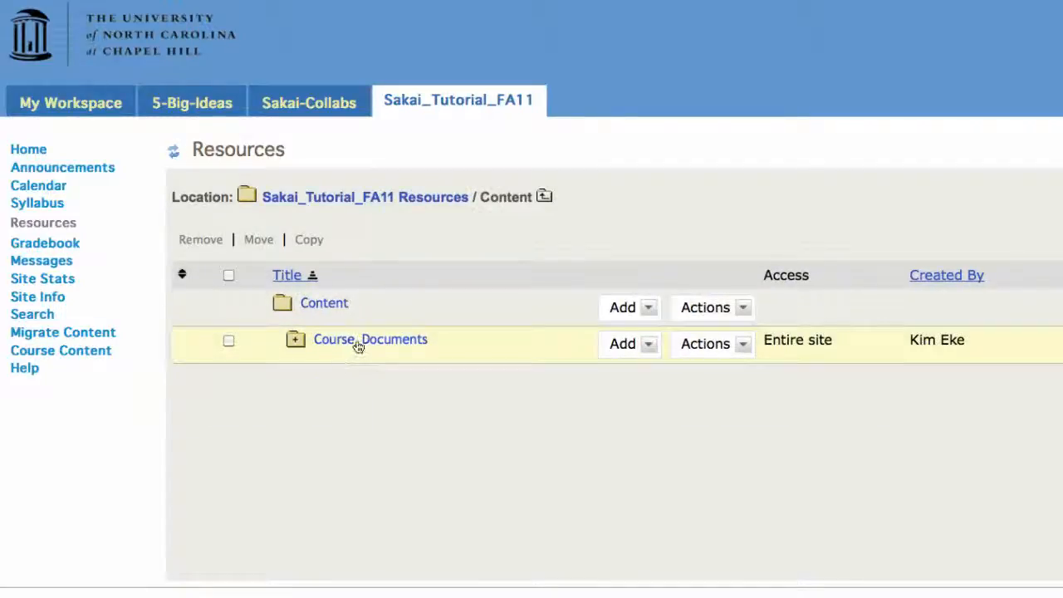
click(370, 338)
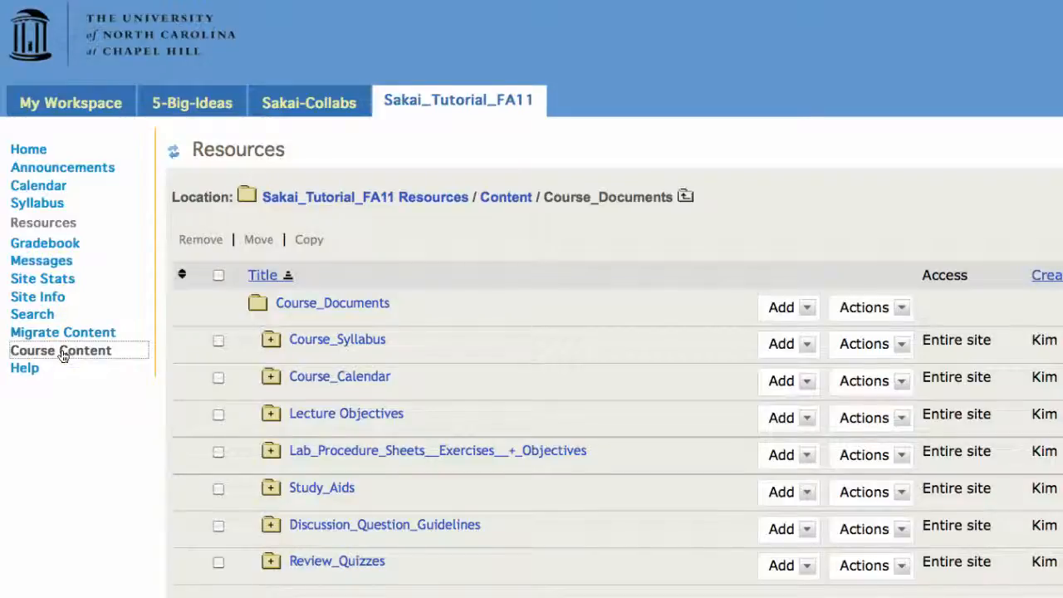
In Course Content, explore folders like Room_Schedule_Calendar, Course_Syllabus and Lecture Objectives.
click(59, 349)
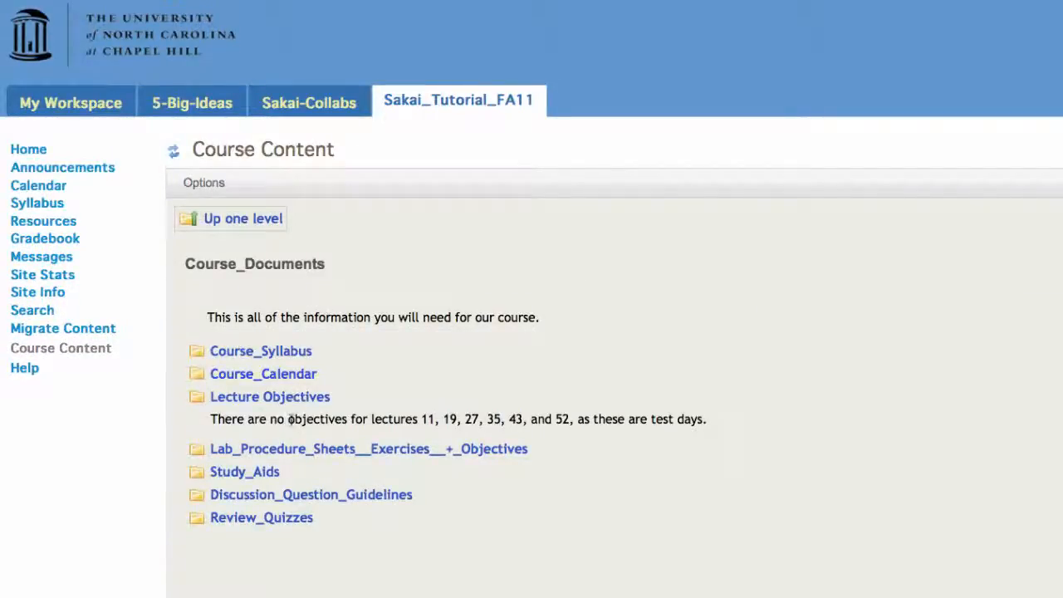
click(260, 351)
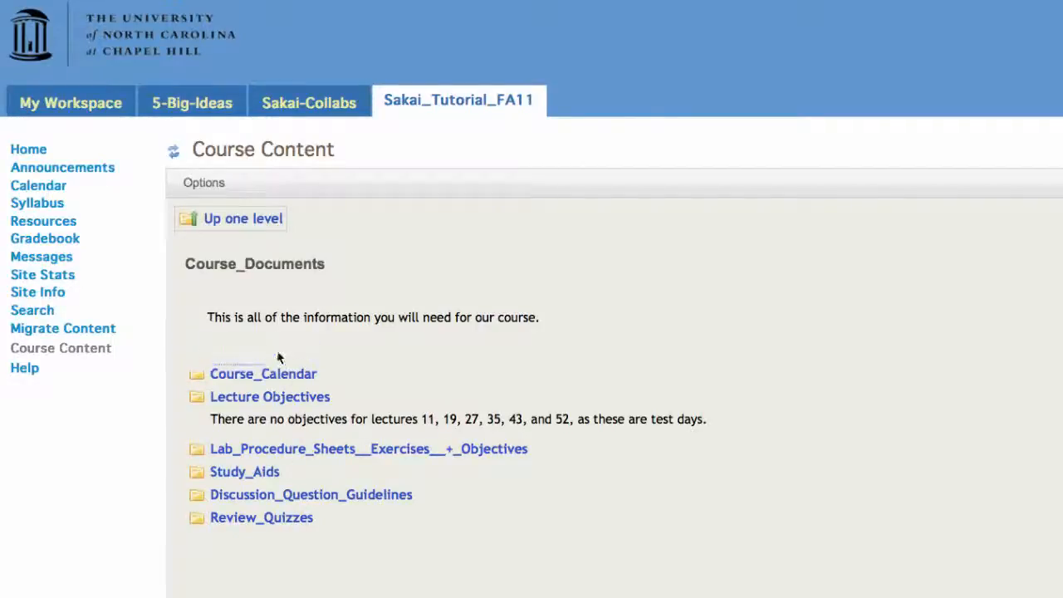
click(262, 374)
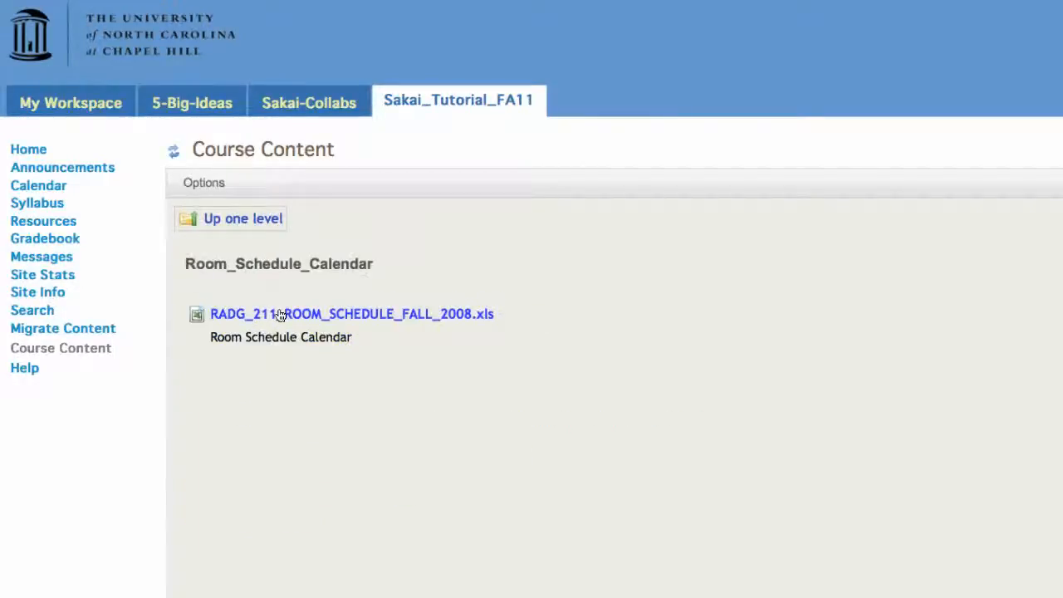
click(241, 218)
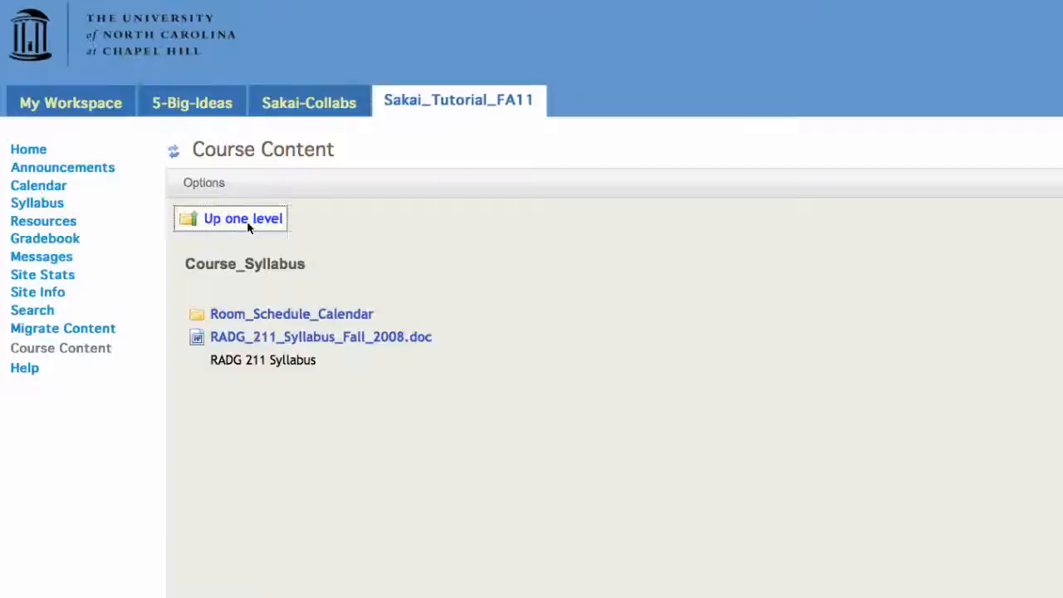
click(242, 219)
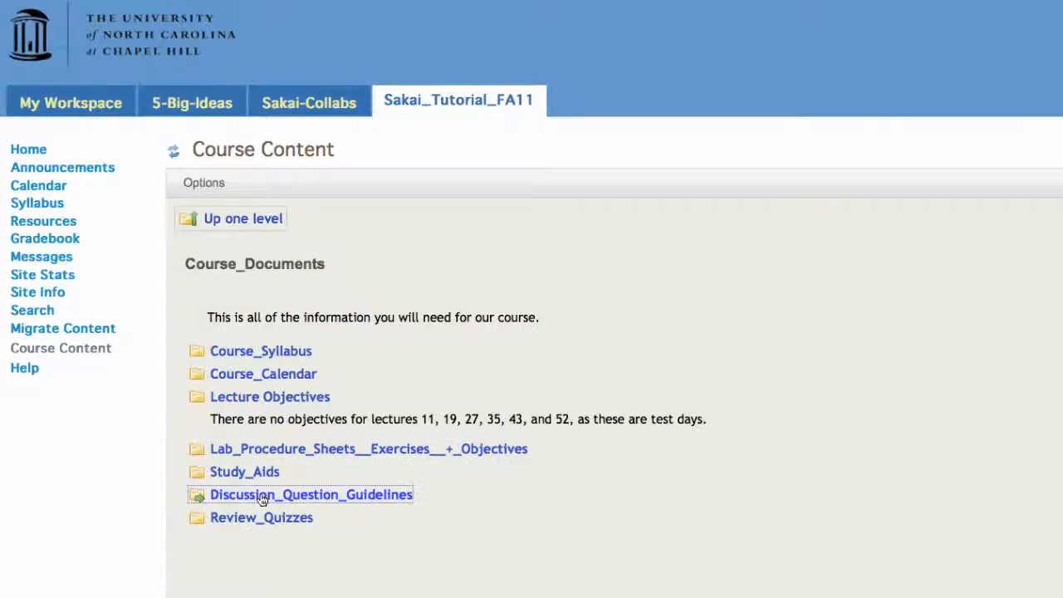
click(311, 494)
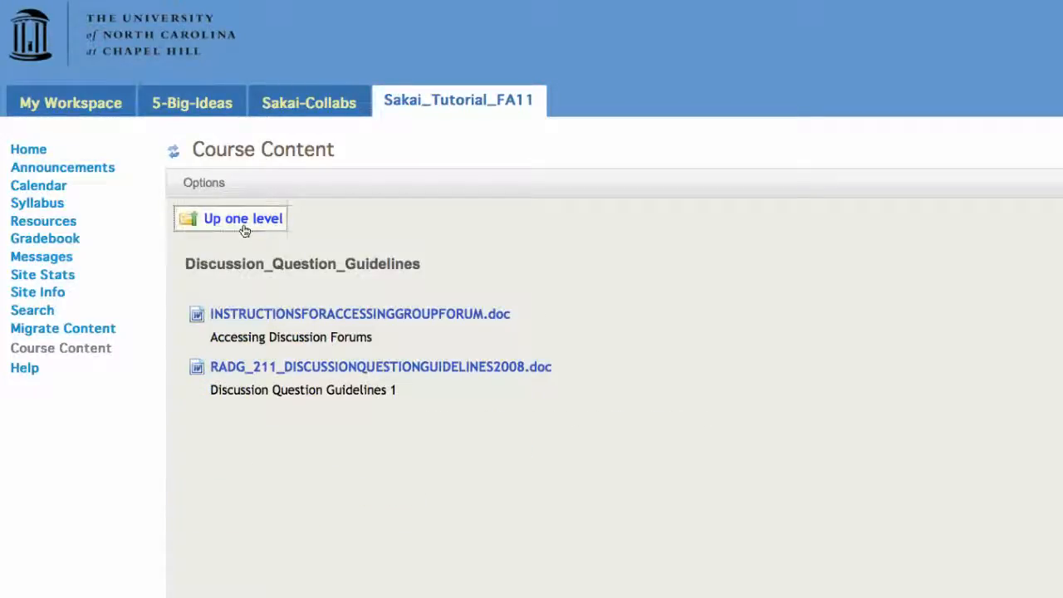
click(242, 218)
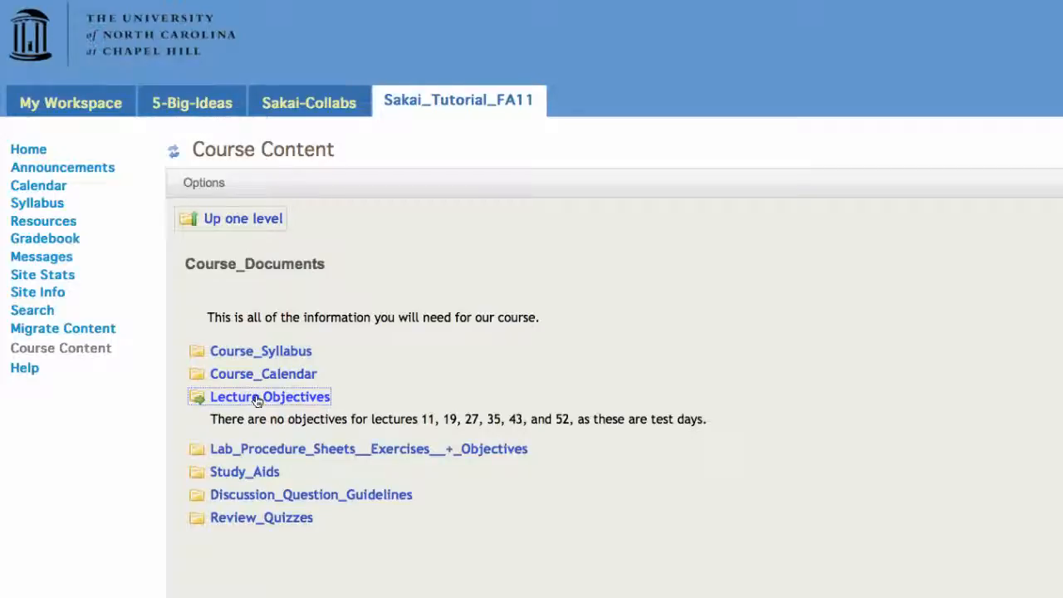
click(269, 396)
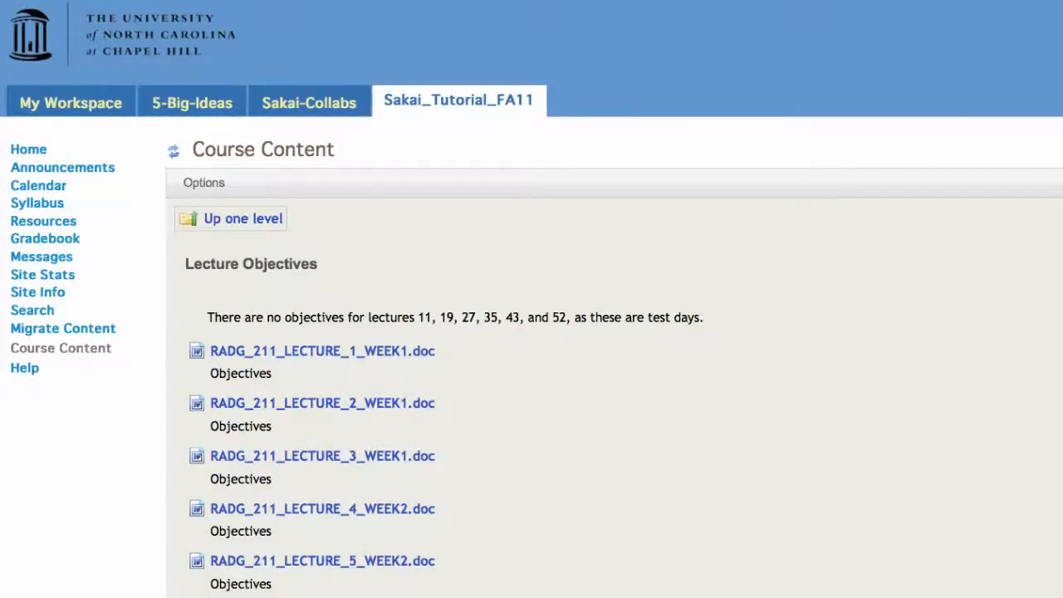
mouse_move(252, 229)
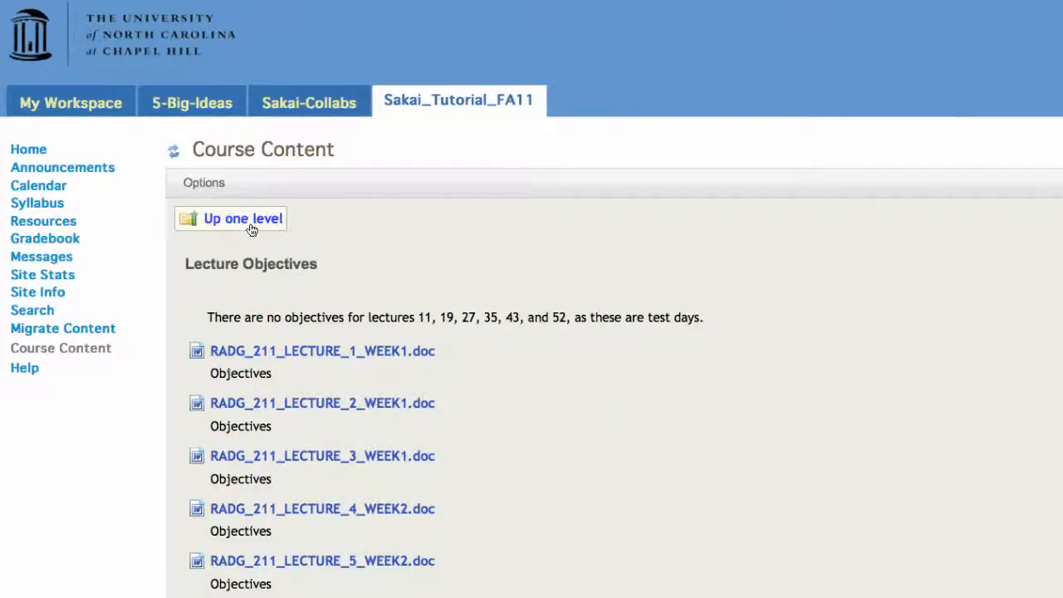
Climb back up to the site's top-level folder and reopen Resources.
click(242, 218)
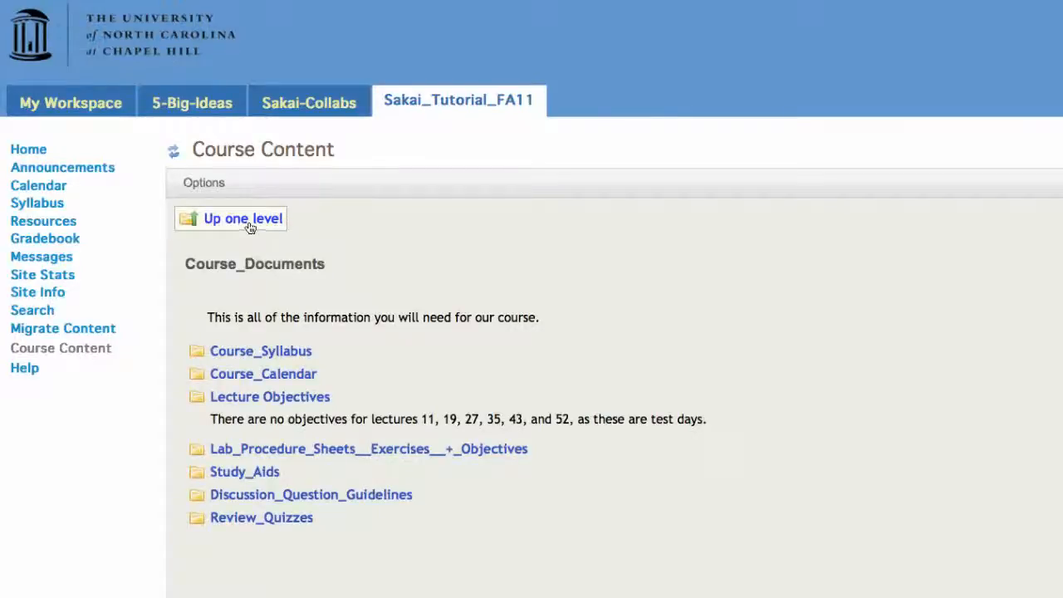
click(243, 219)
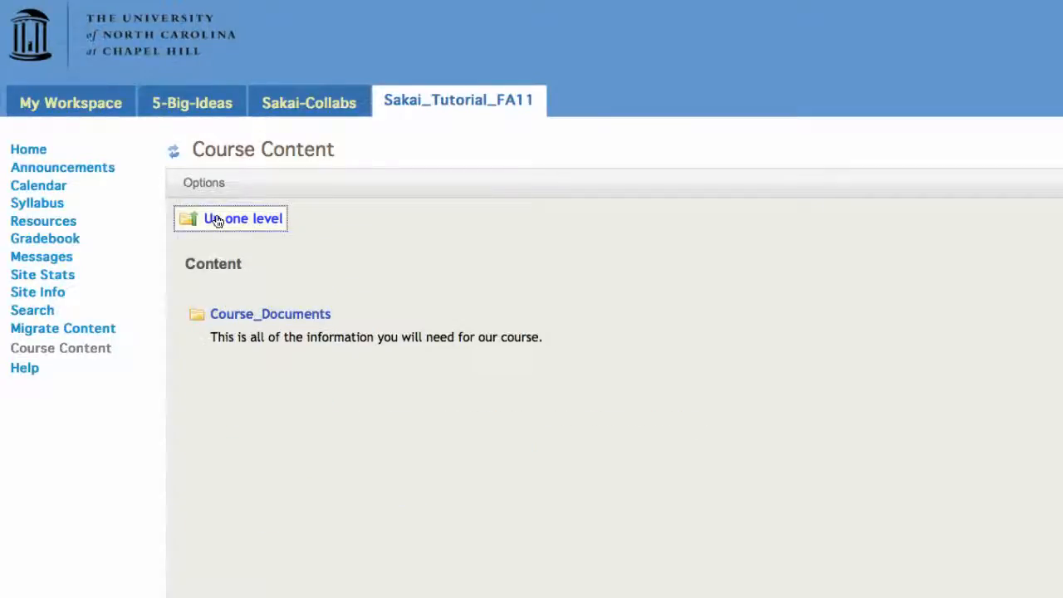
click(244, 219)
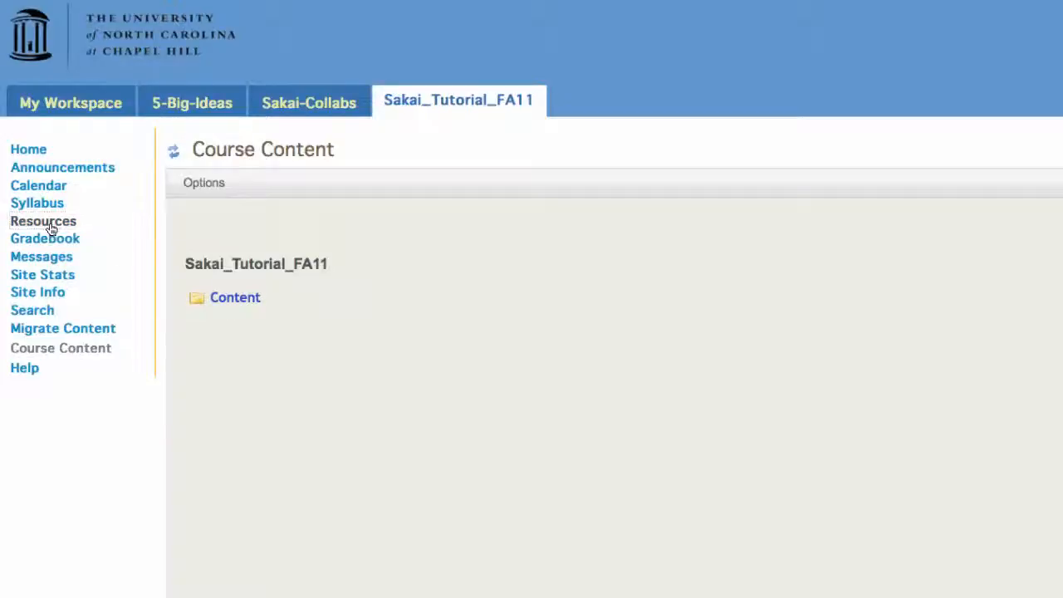
click(43, 220)
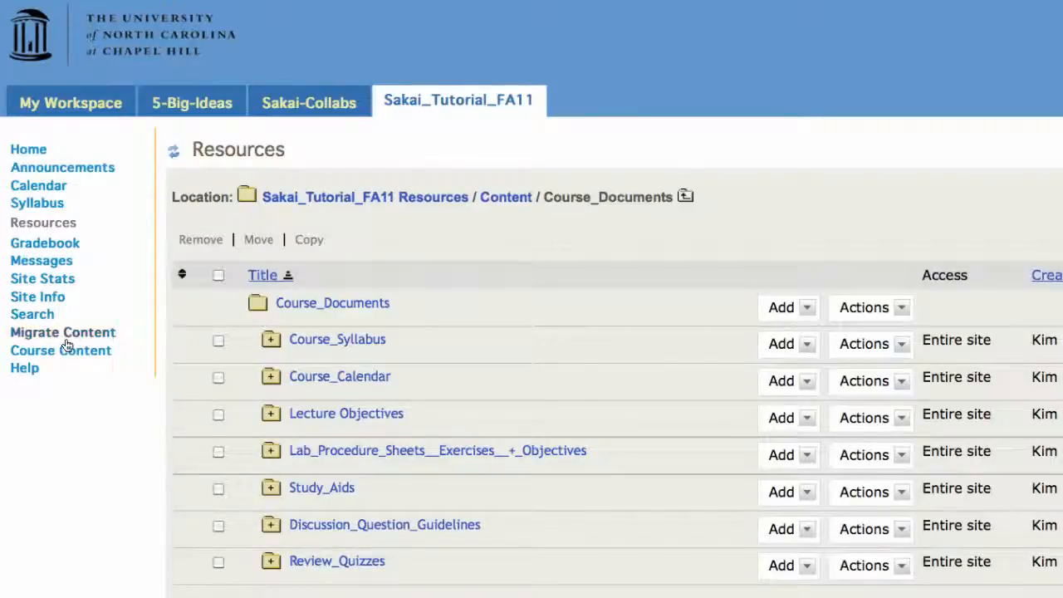
mouse_move(38, 297)
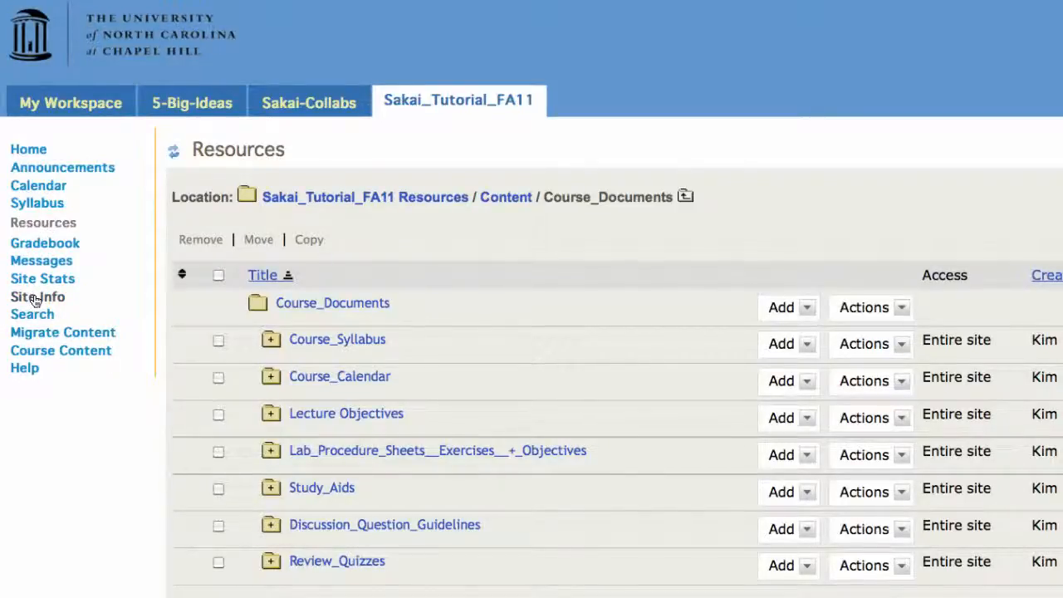
In Page Order, drop Migrate Content, place Course Content after Syllabus, Resources last.
click(38, 297)
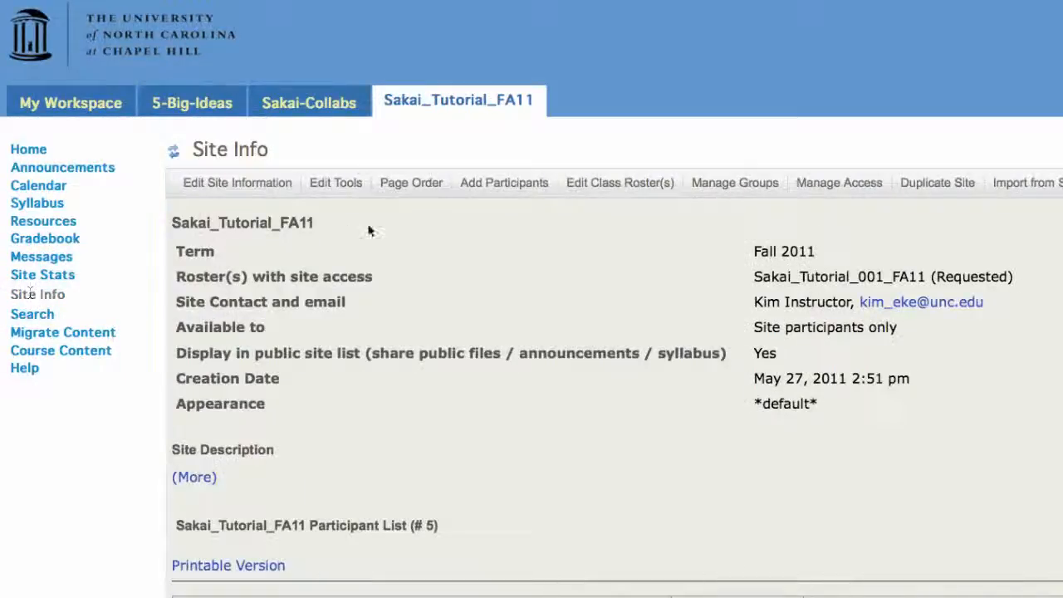
click(410, 182)
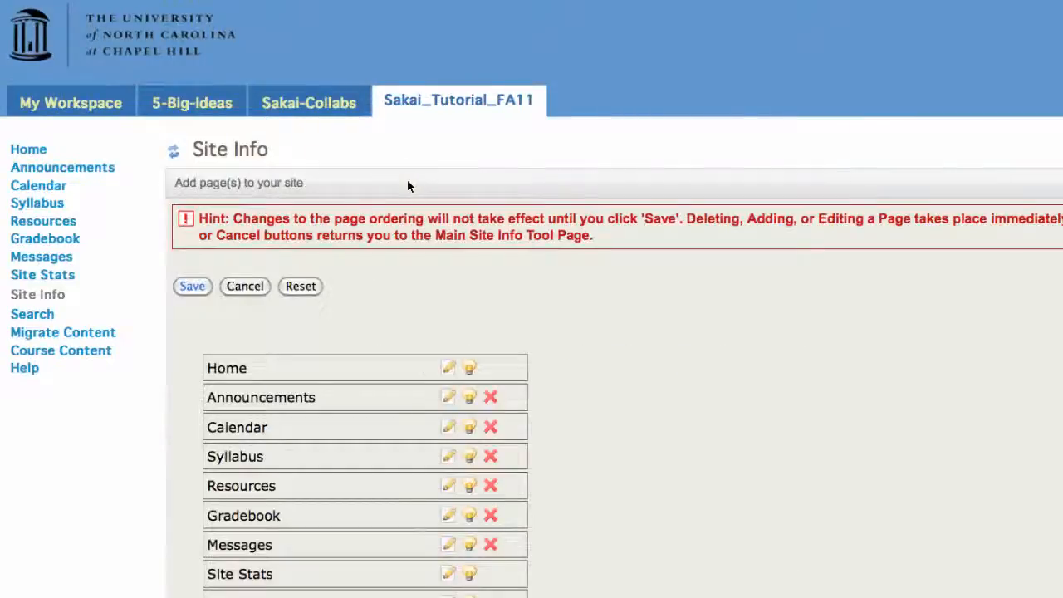
scroll(down, 3)
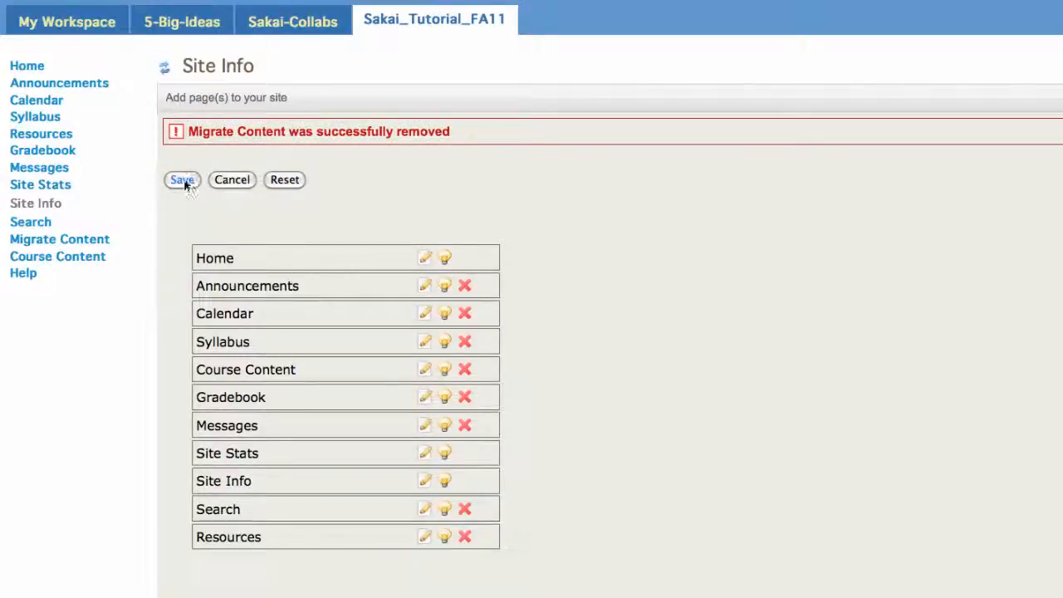
click(182, 180)
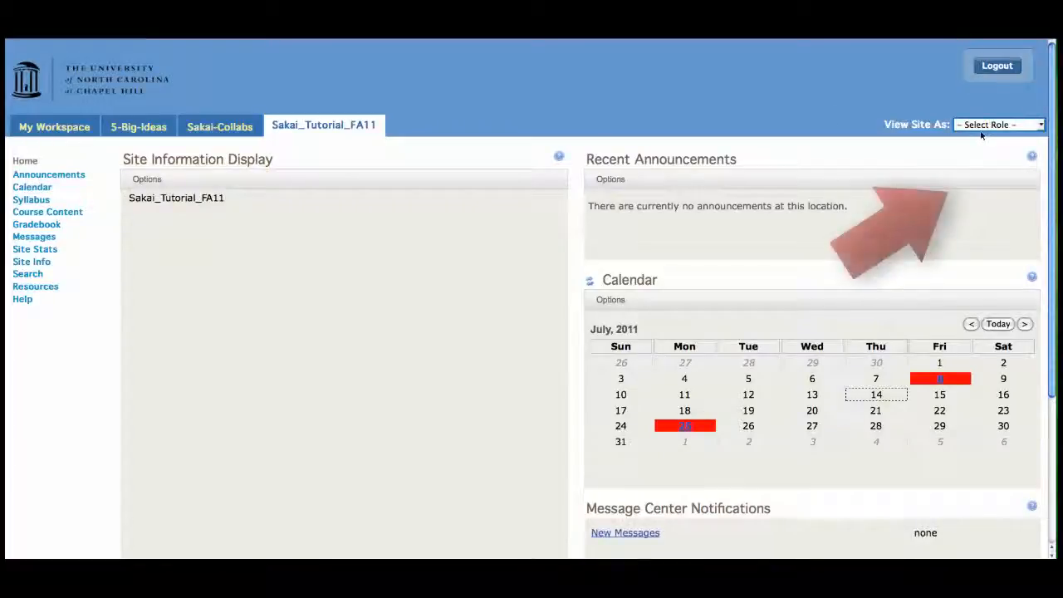
View the site as Student and check Course Content, Resources and Home.
click(996, 124)
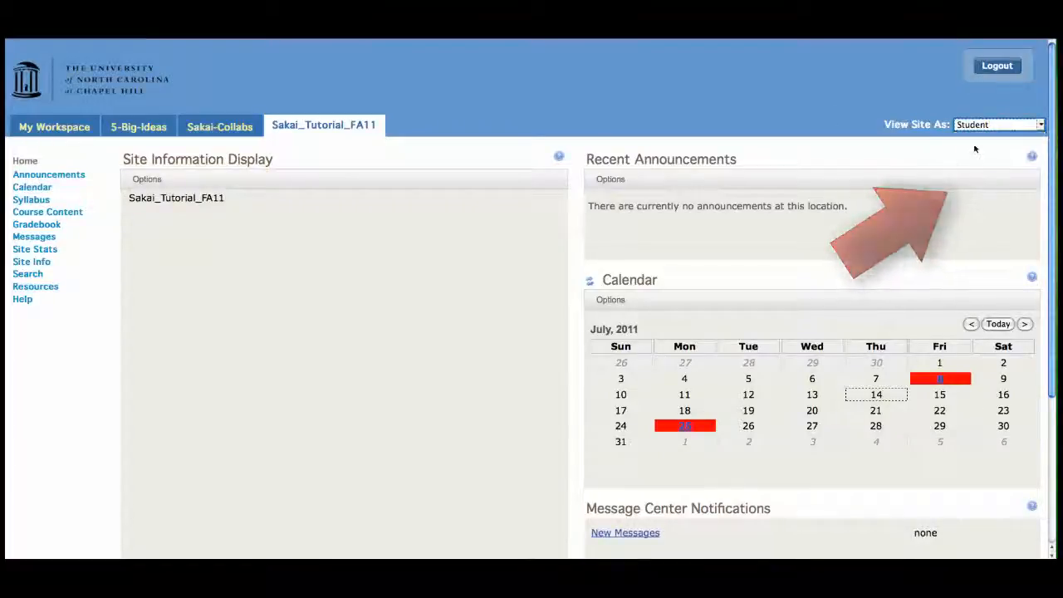
click(998, 124)
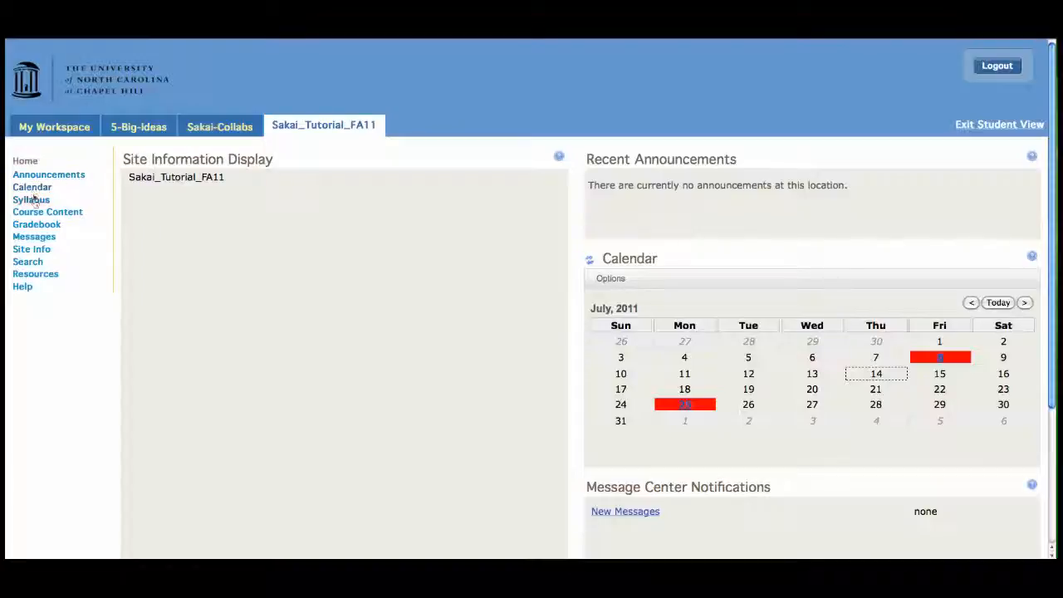
click(48, 211)
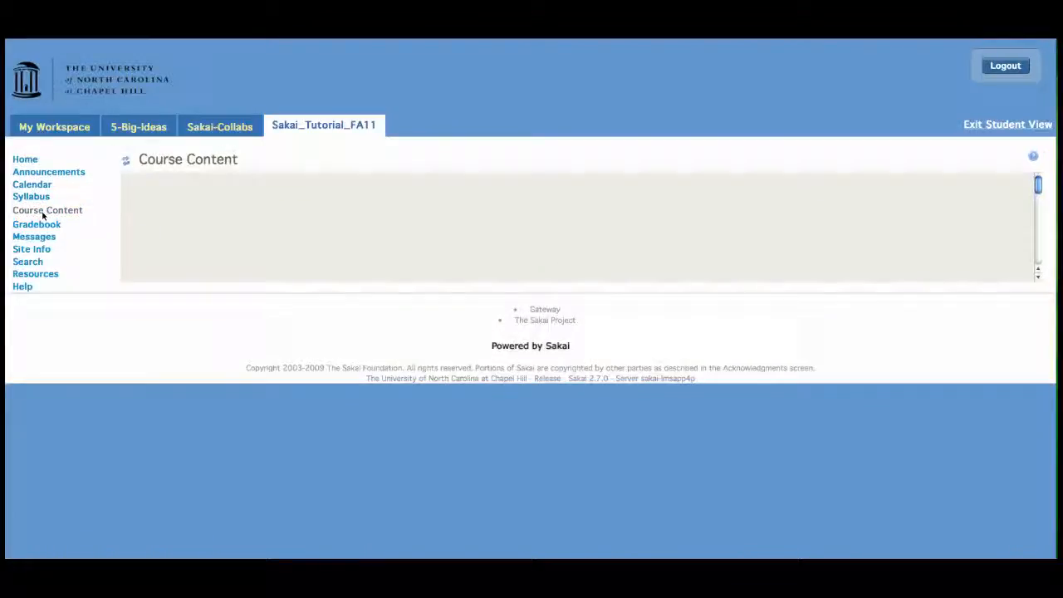
click(47, 210)
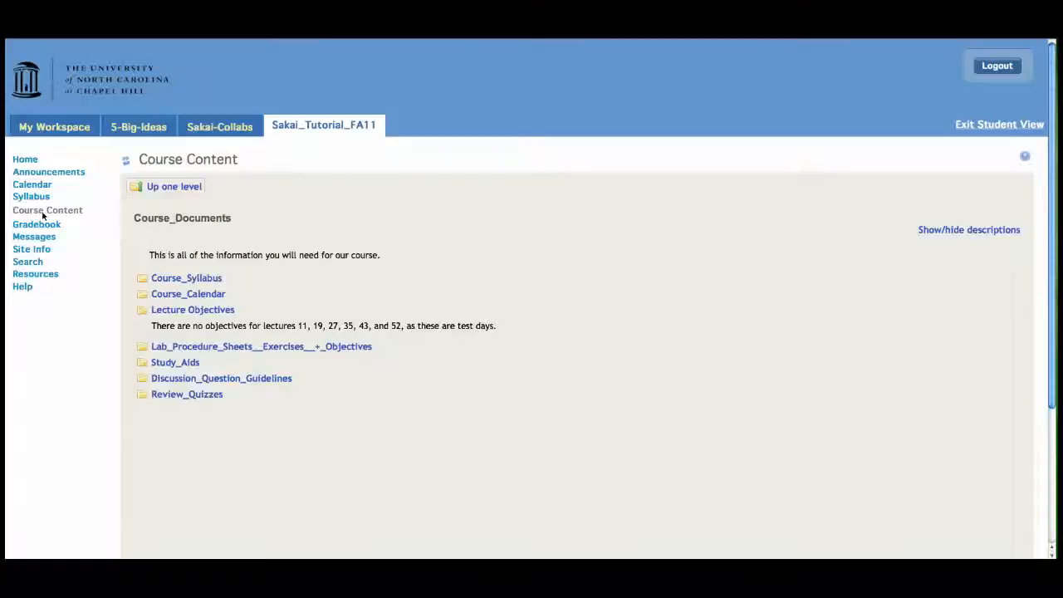
mouse_move(31, 254)
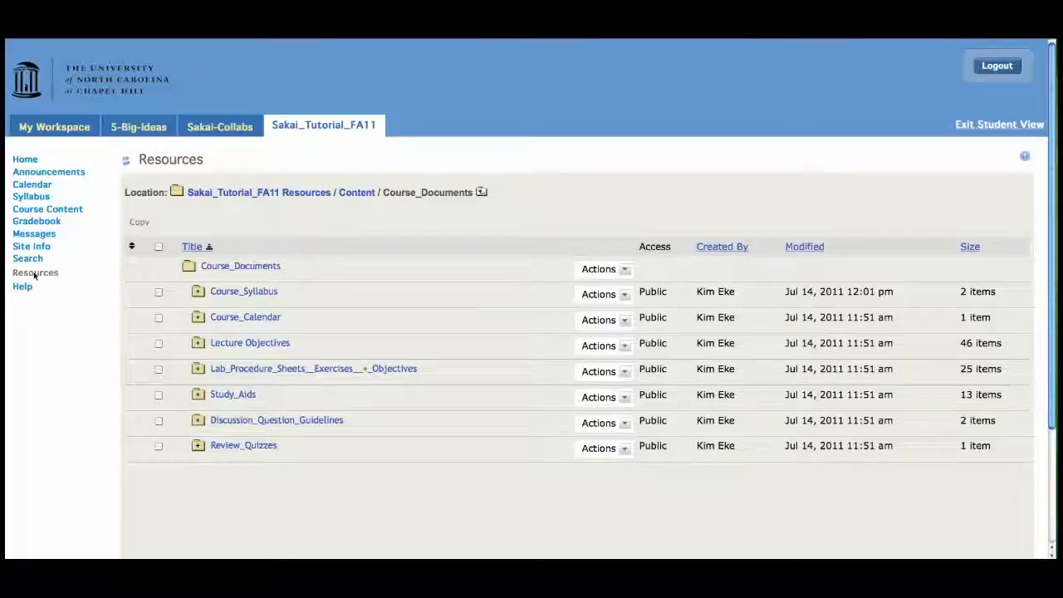
click(25, 158)
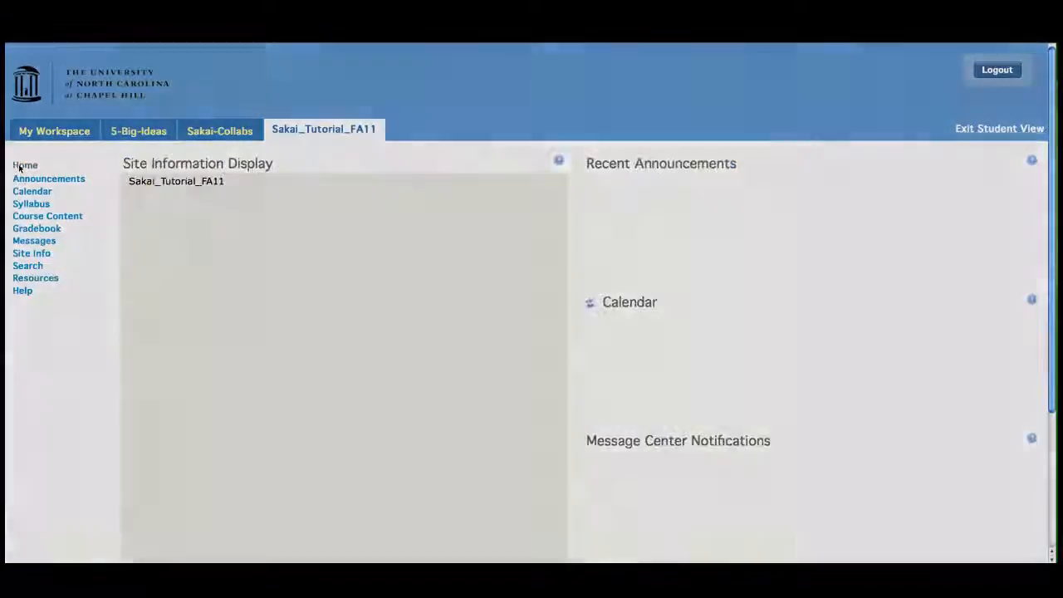